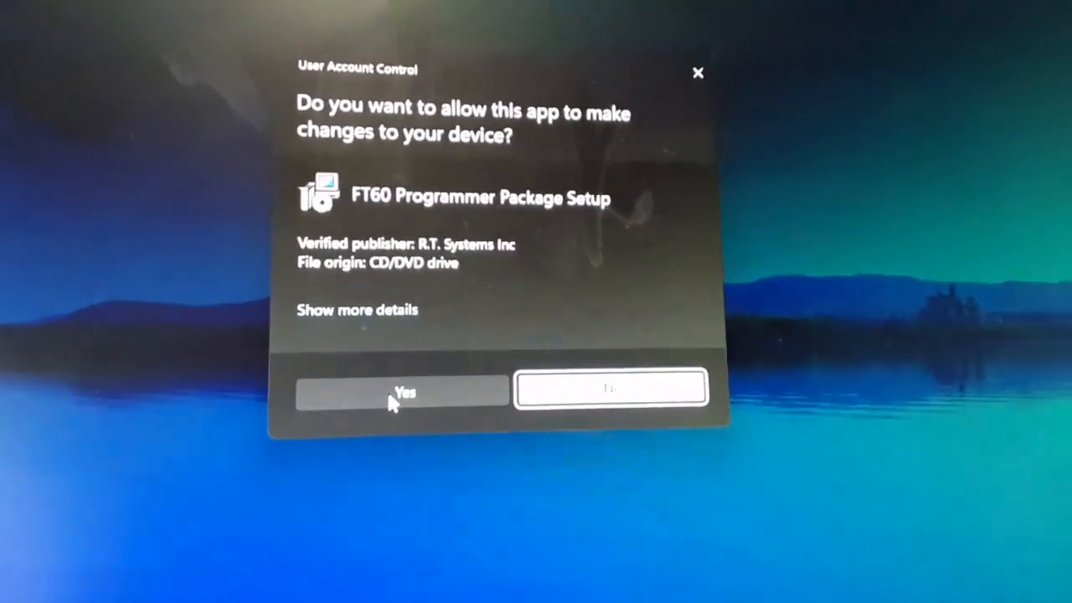
Step: Allow the installer, keep English (US) as the language and pass the welcome page
left_click(407, 390)
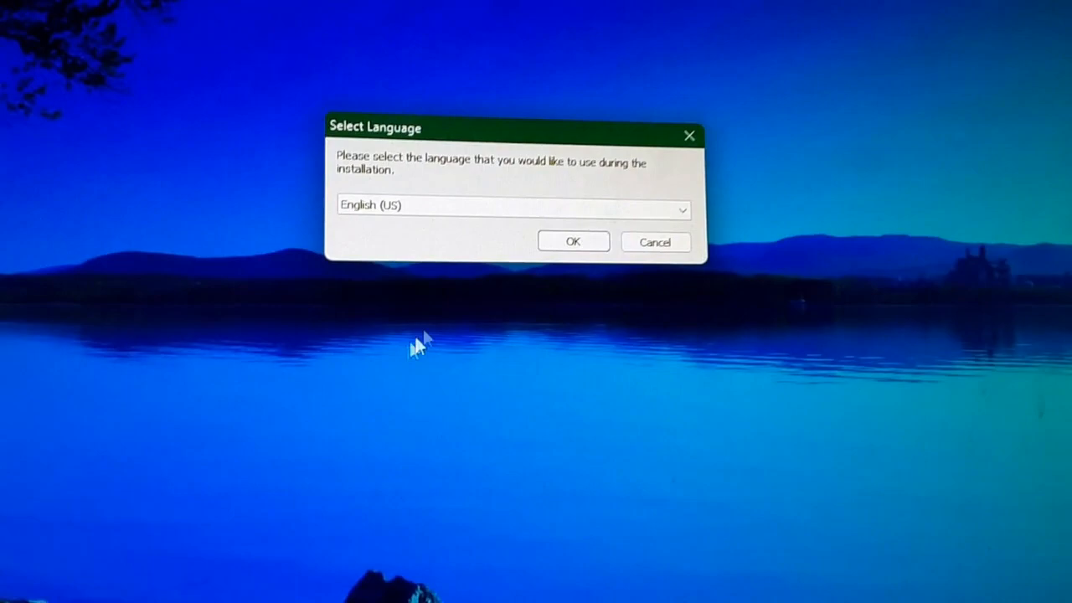
left_click(573, 241)
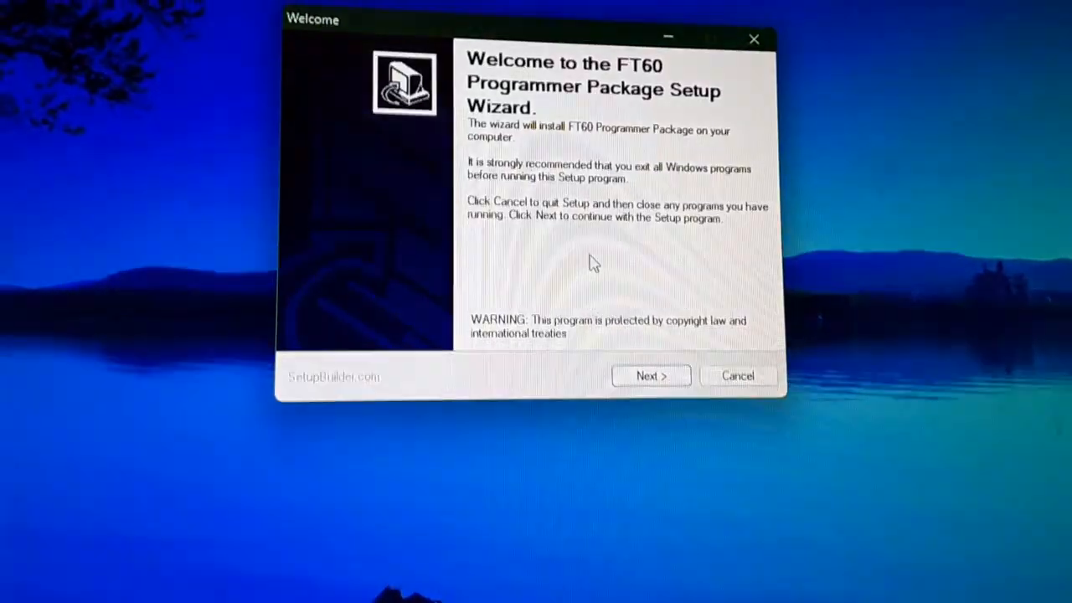
left_click(650, 375)
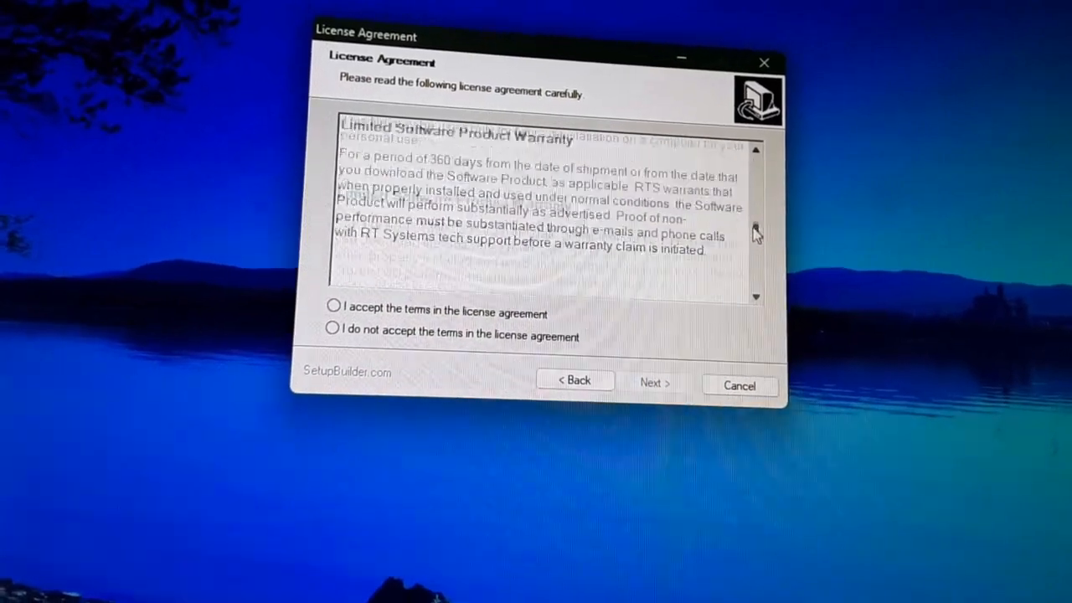
Step: Accept the license agreement and keep the default install folder and desktop shortcut
scroll("down", 3)
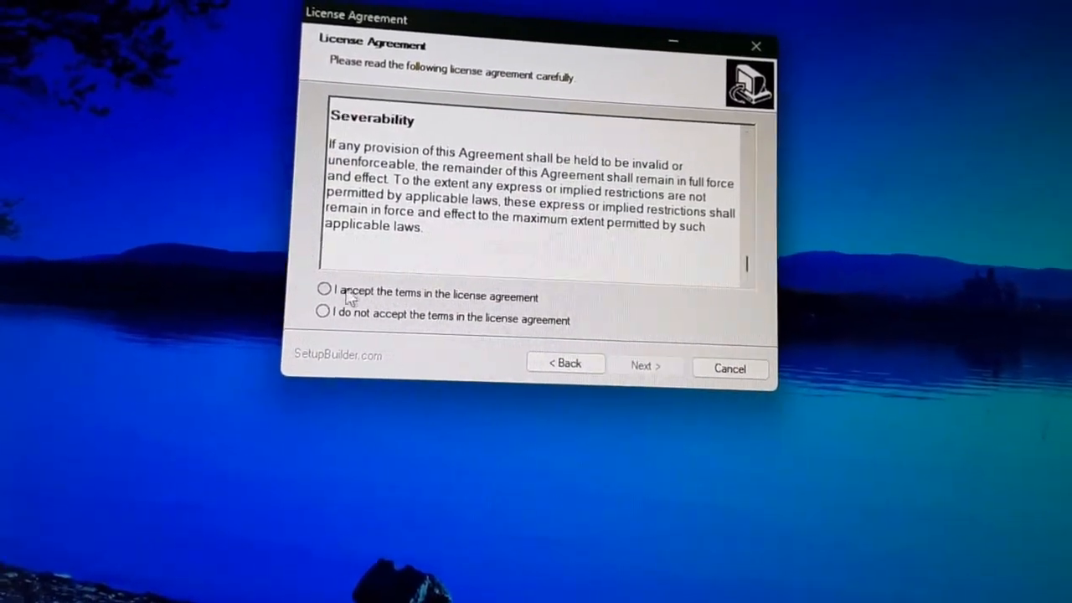
left_click(322, 294)
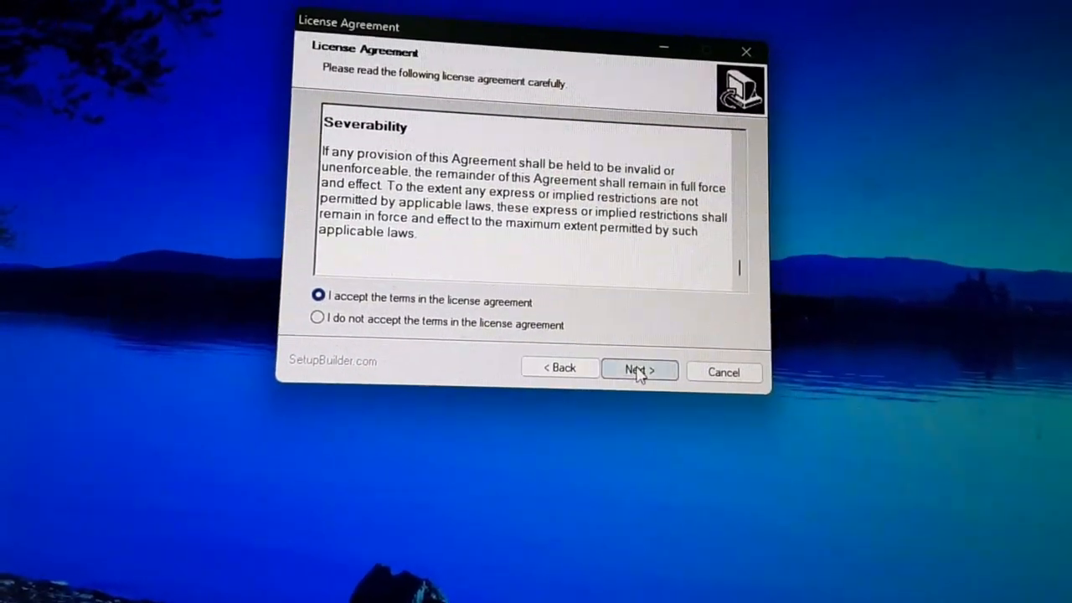
left_click(640, 370)
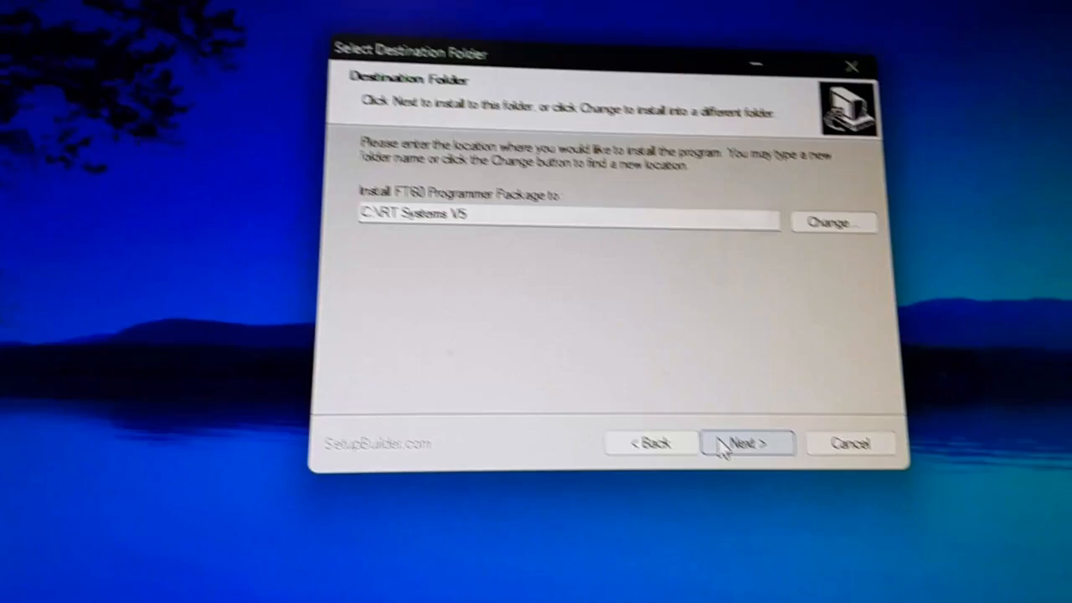
left_click(744, 442)
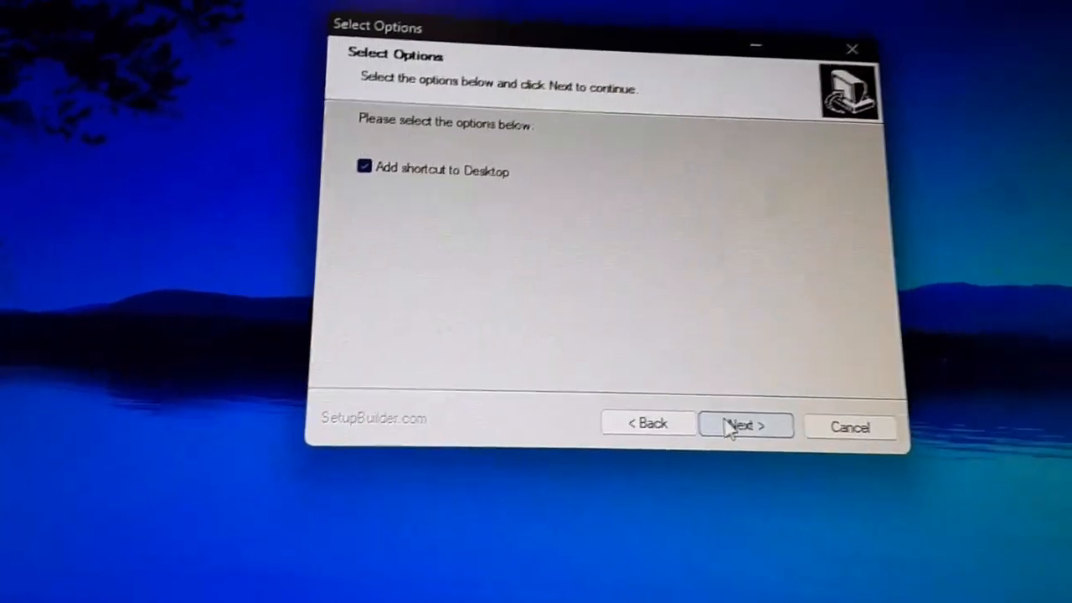
left_click(745, 425)
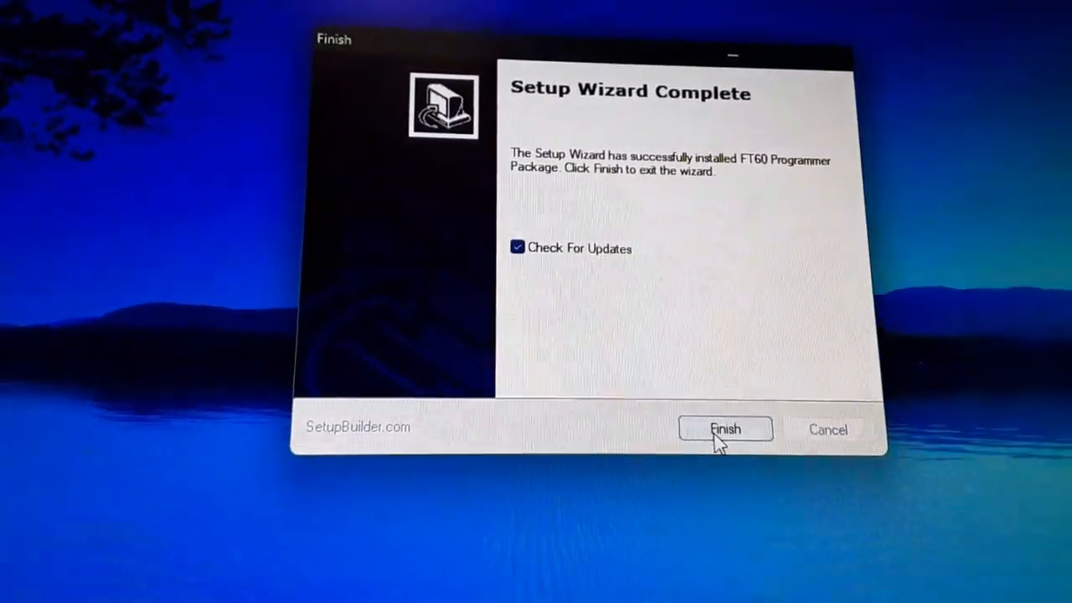
Step: Finish the setup with update checking and apply the module updates in RT Updater V5
left_click(725, 429)
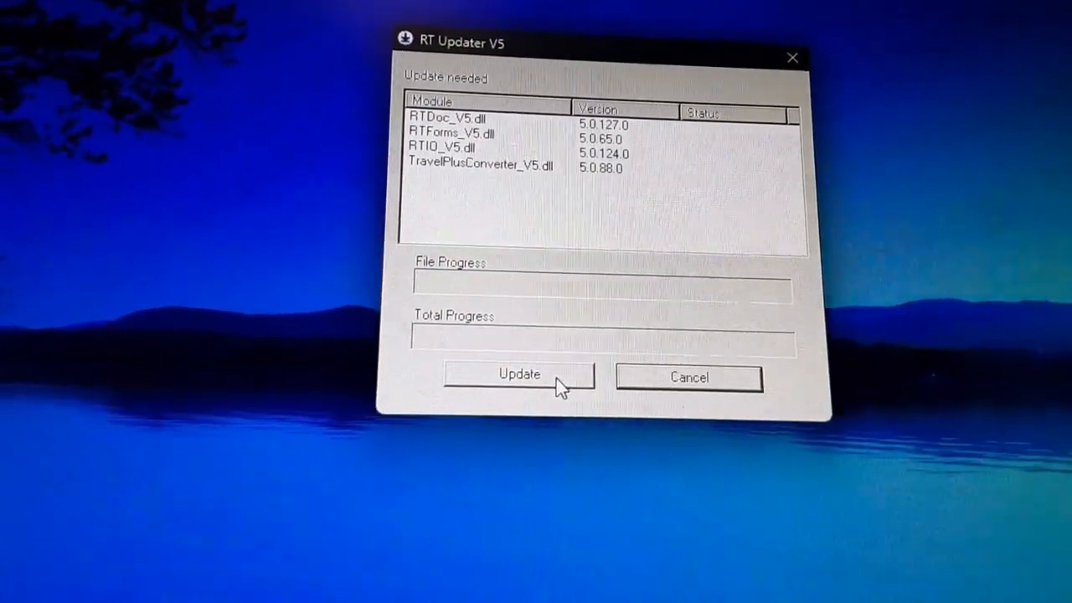
left_click(519, 375)
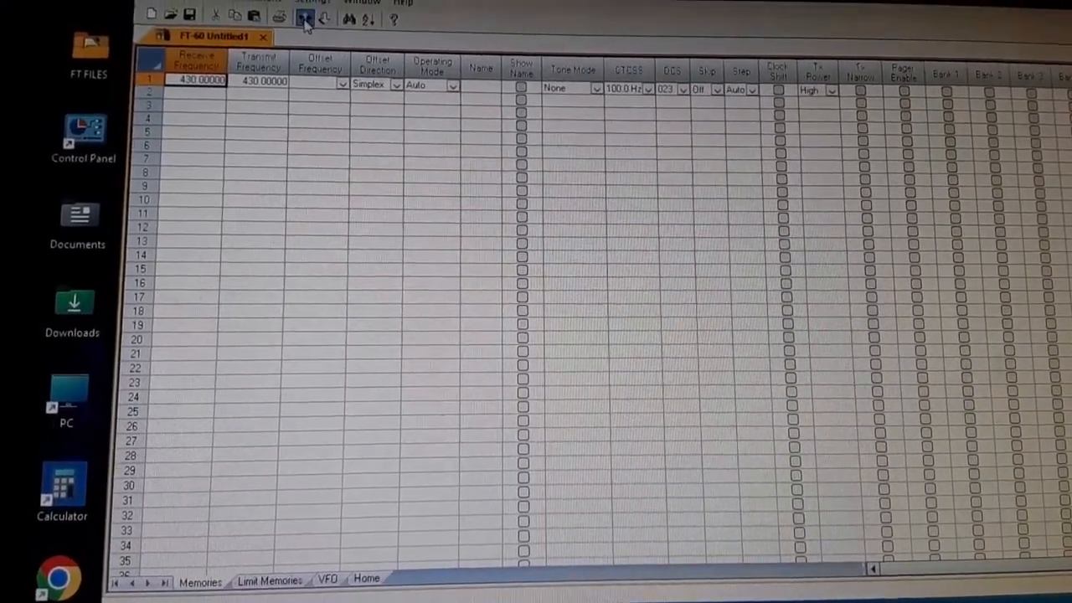
Step: Start Communications > Get Data From Radio to show the clone-mode reading instructions
left_click(154, 4)
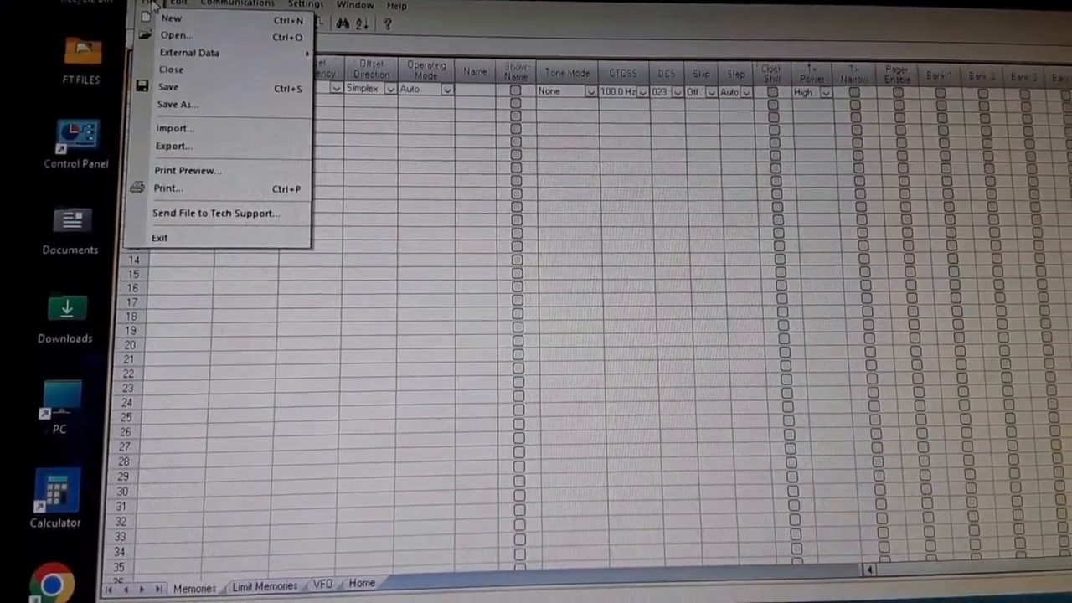
left_click(234, 3)
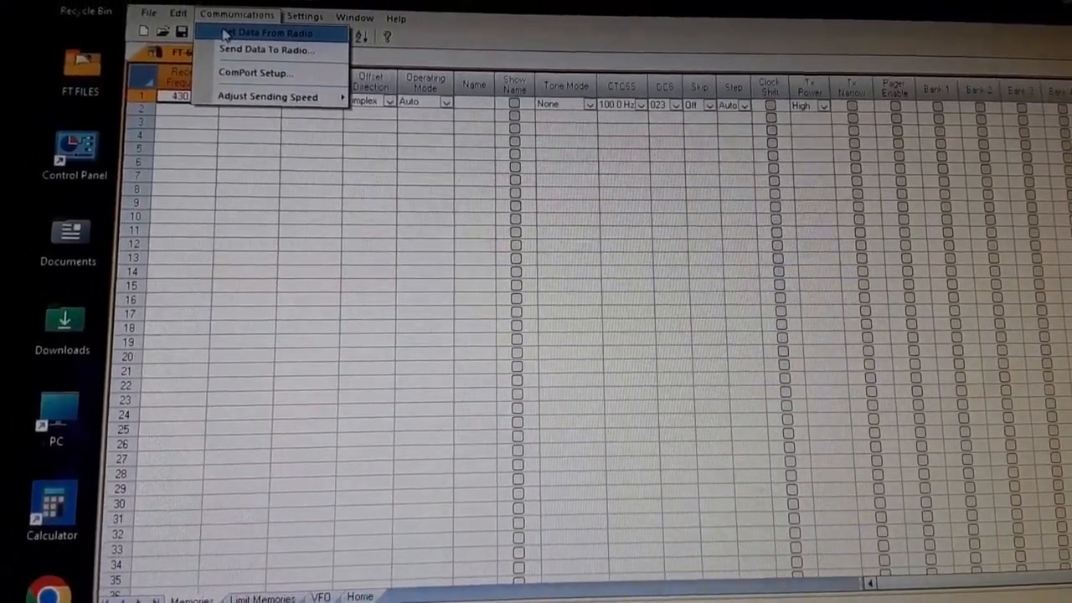
left_click(268, 34)
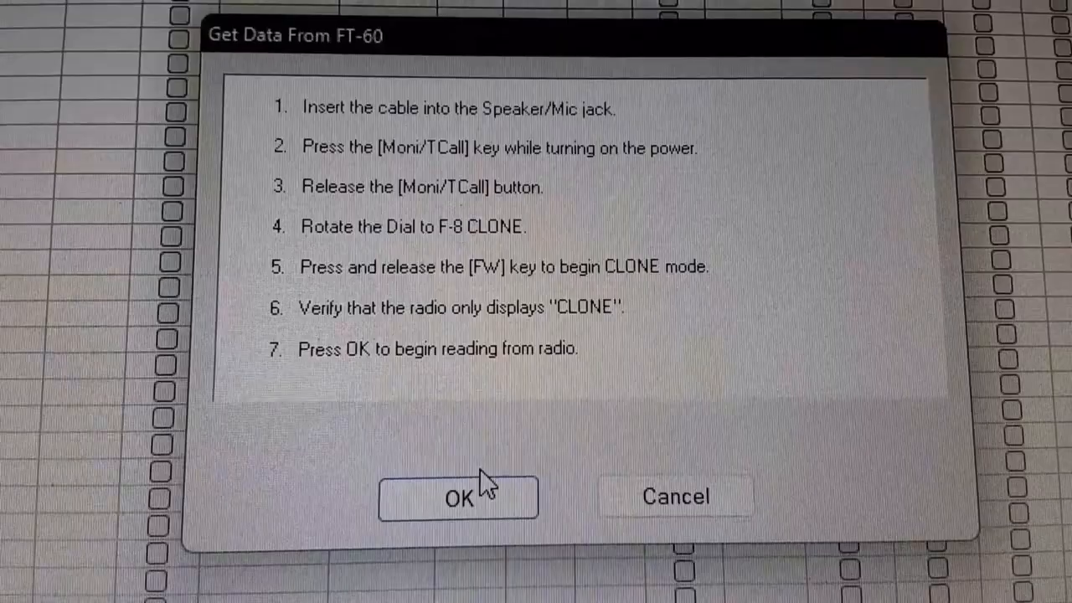
Step: Read the radio's memories into the grid, listing simplex channels with 100.0 Hz tones
left_click(459, 497)
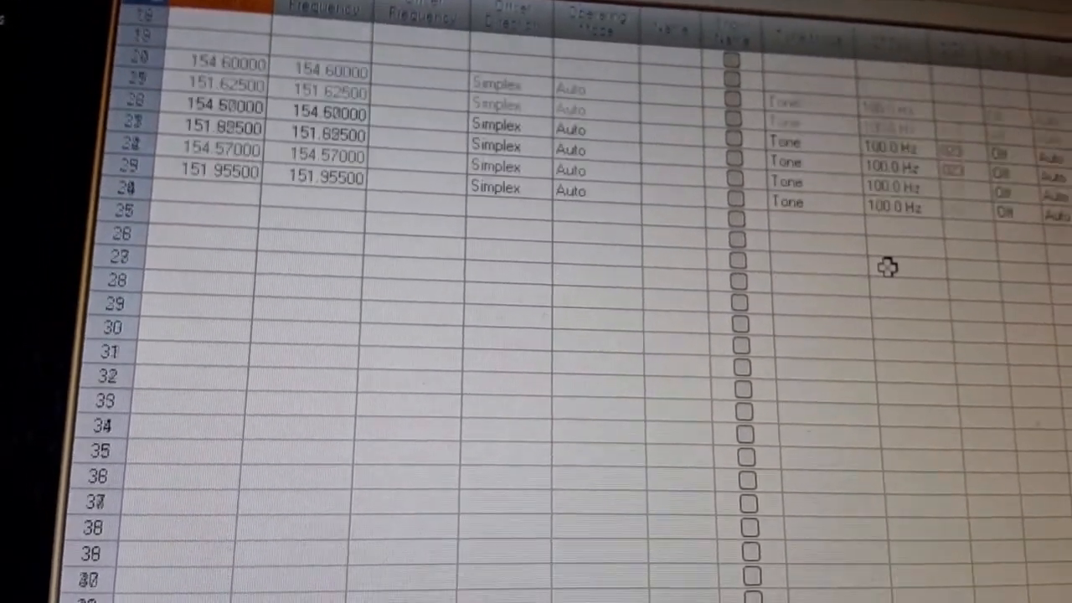
scroll("up", 3)
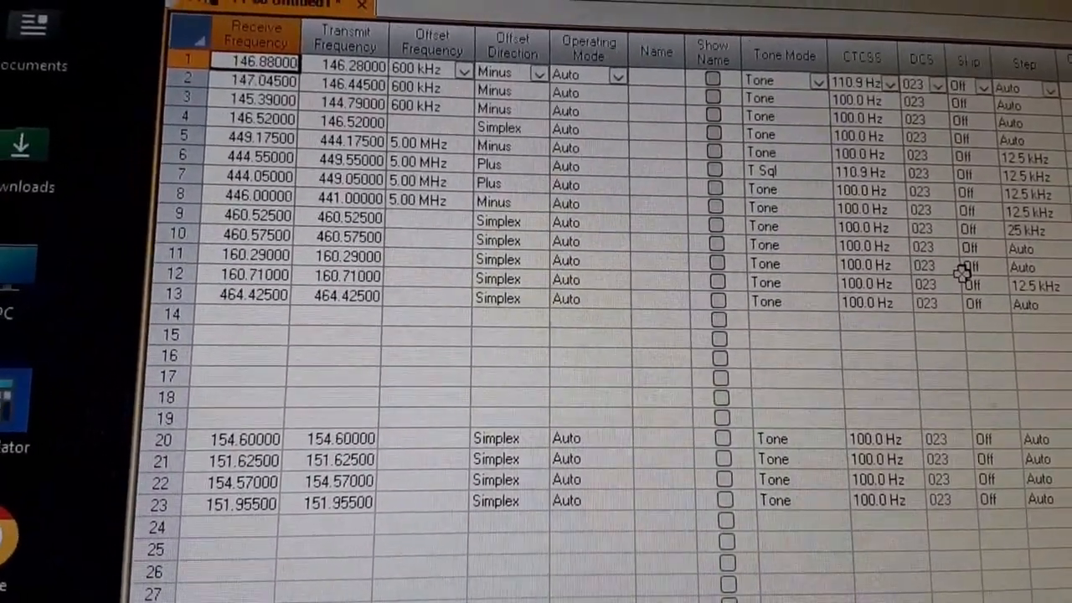
scroll("down", 3)
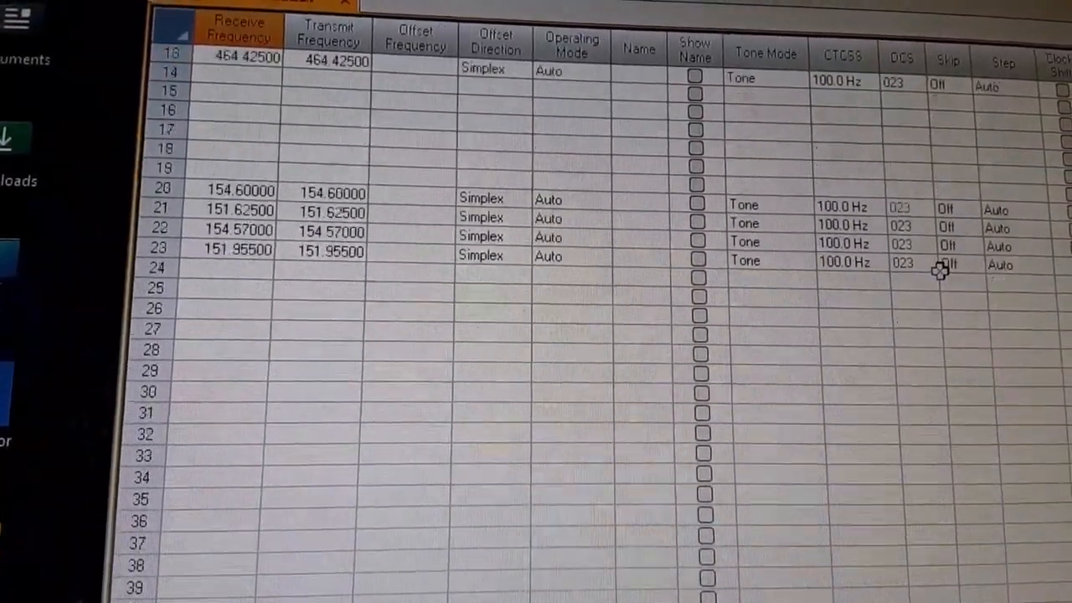
scroll("down", 3)
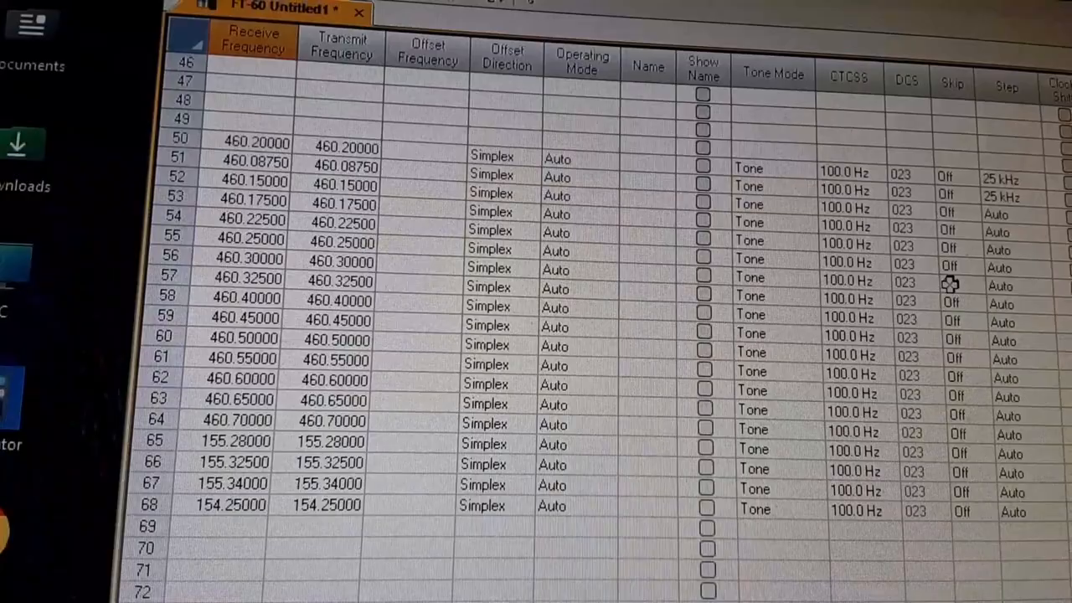
scroll("down", 3)
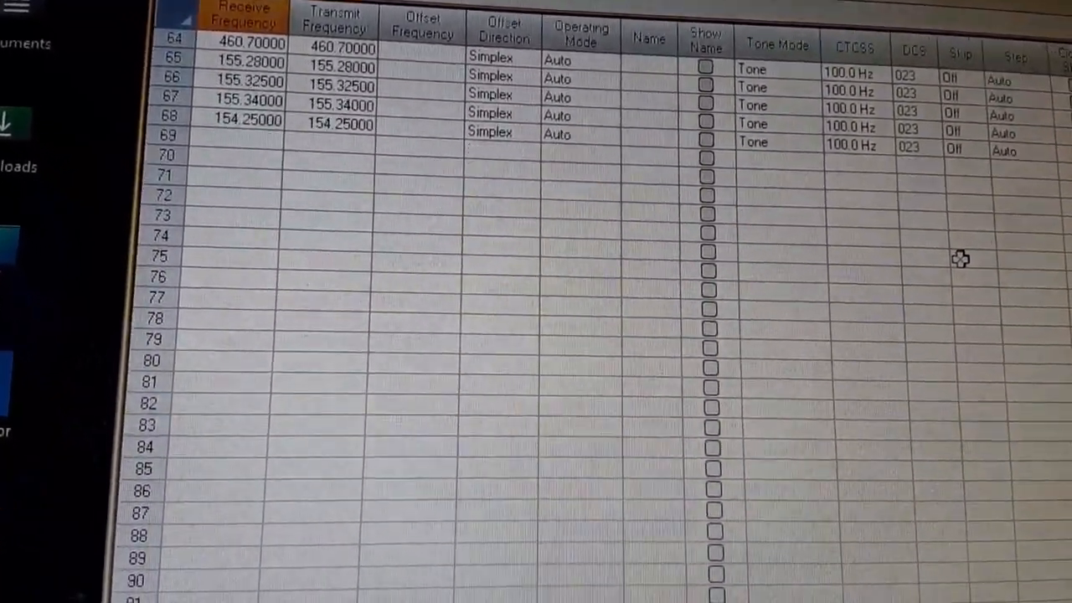
scroll("down", 3)
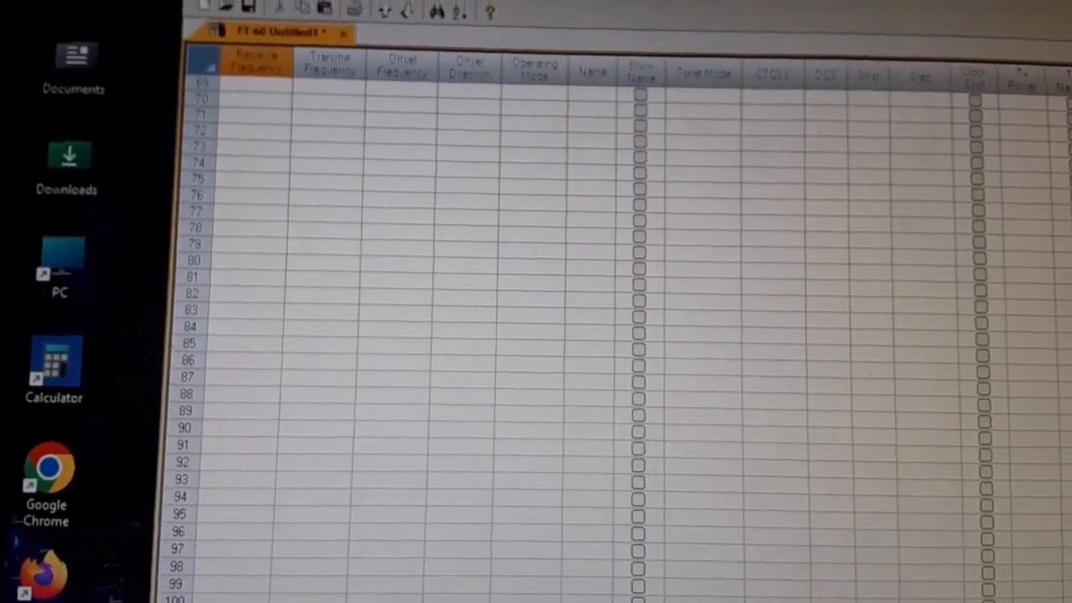
Step: Send the named repeater channel file to the FT-60 radio
left_click(750, 398)
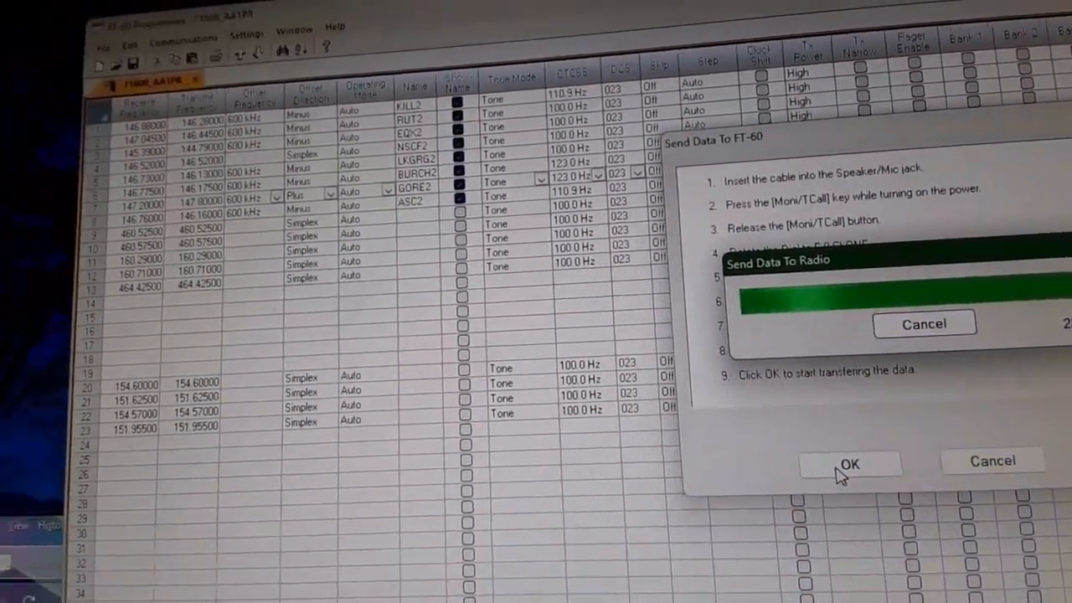
left_click(851, 462)
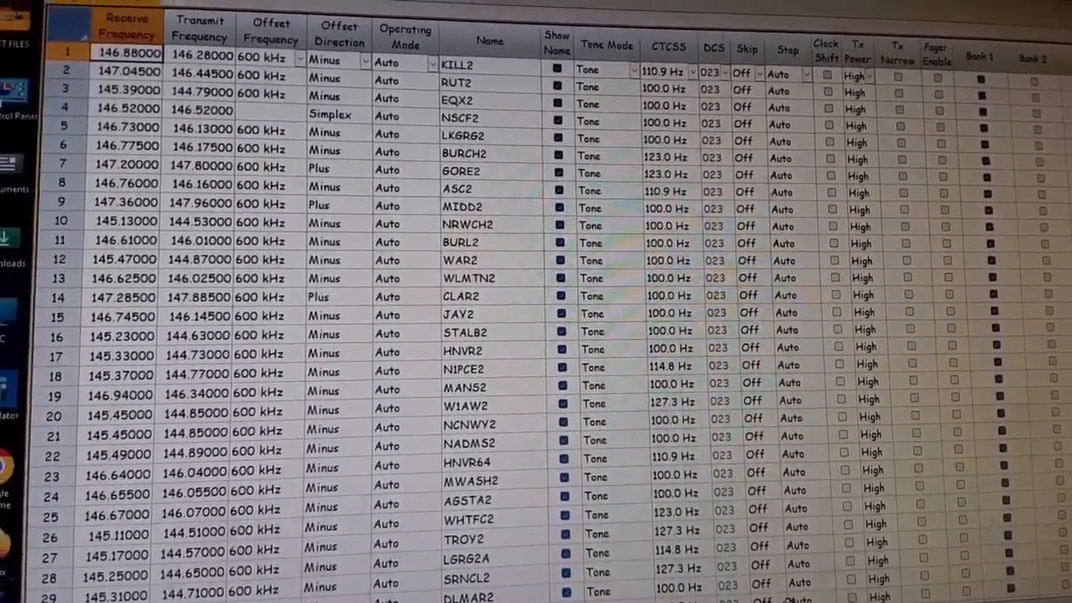
scroll("down", 3)
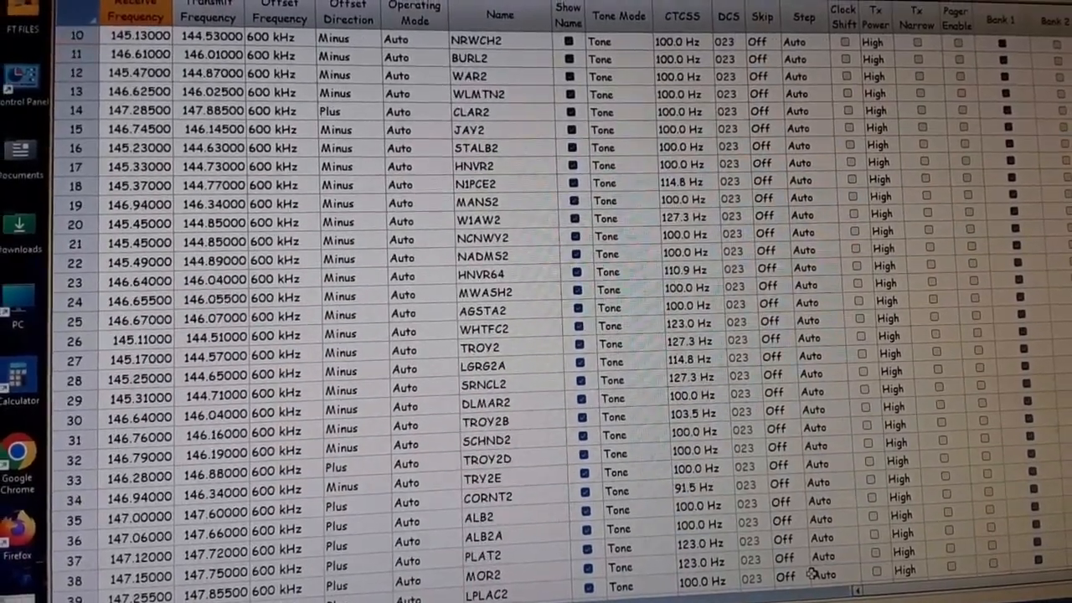
scroll("down", 3)
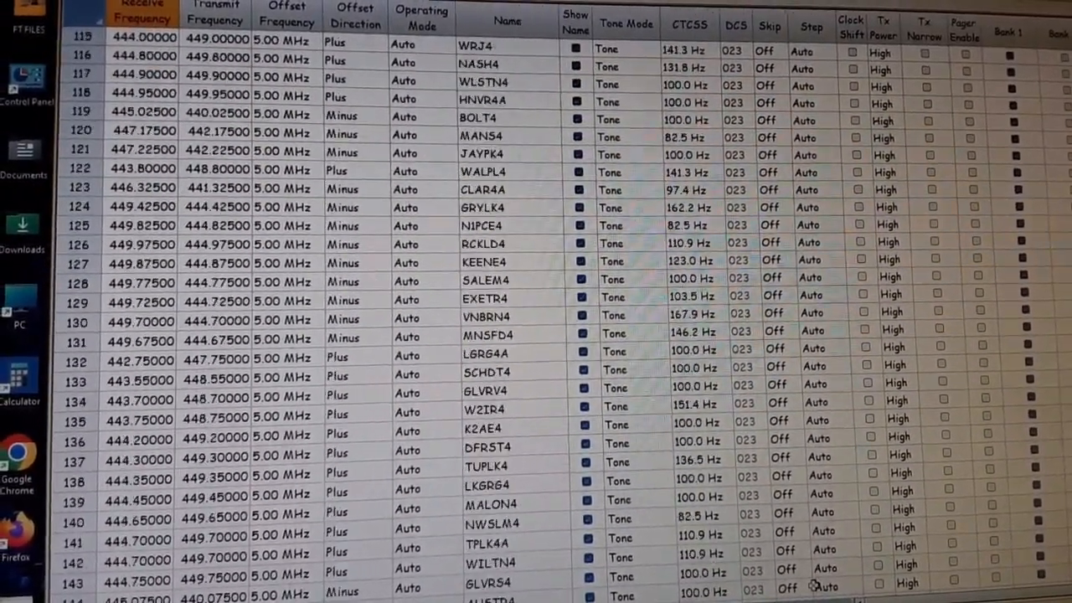
scroll("down", 3)
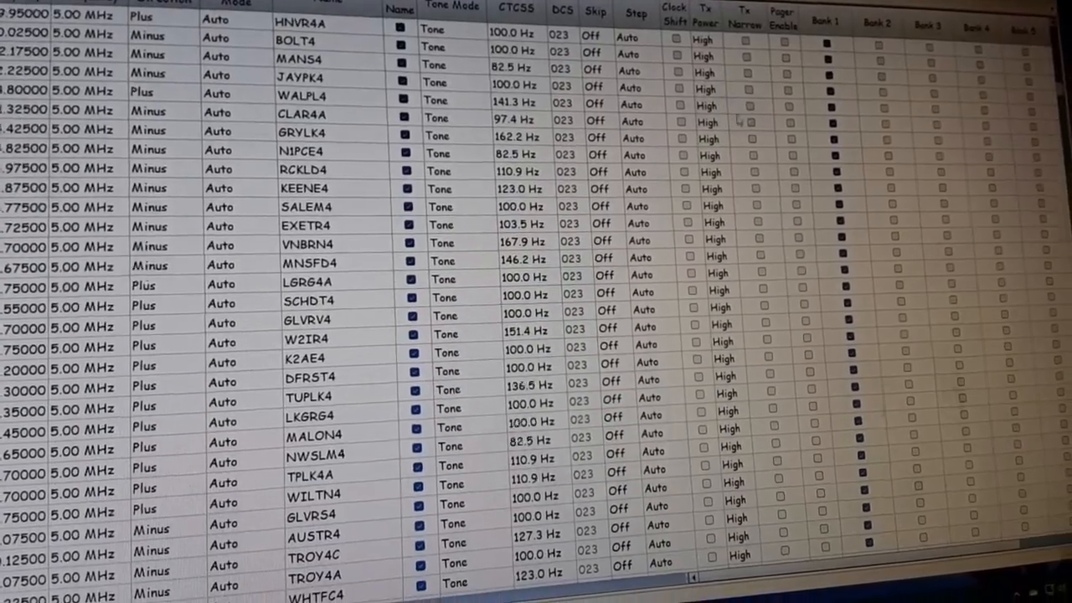
scroll("down", 3)
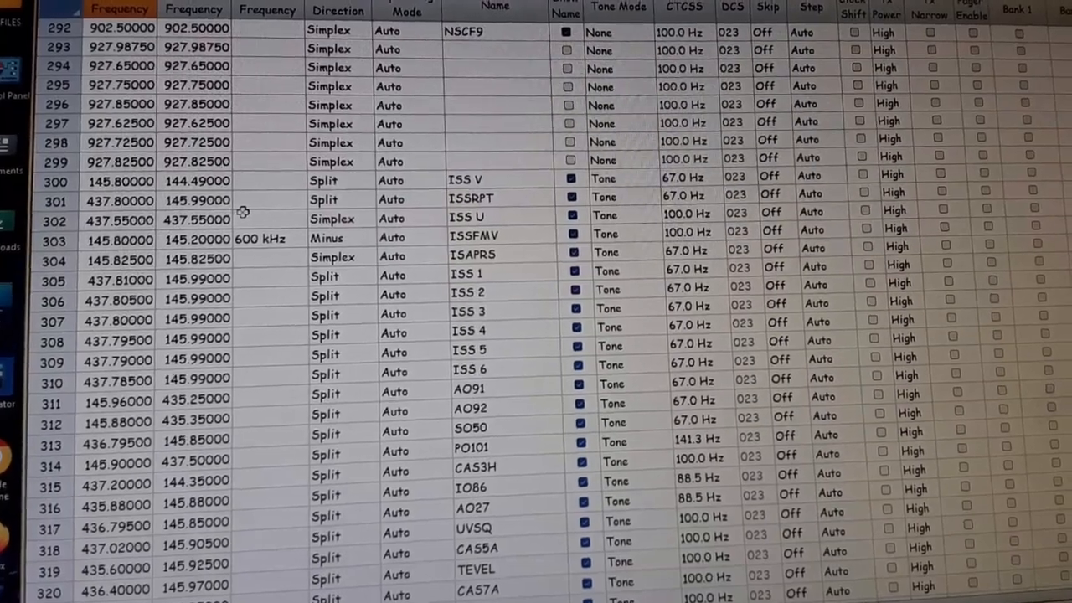
scroll("down", 3)
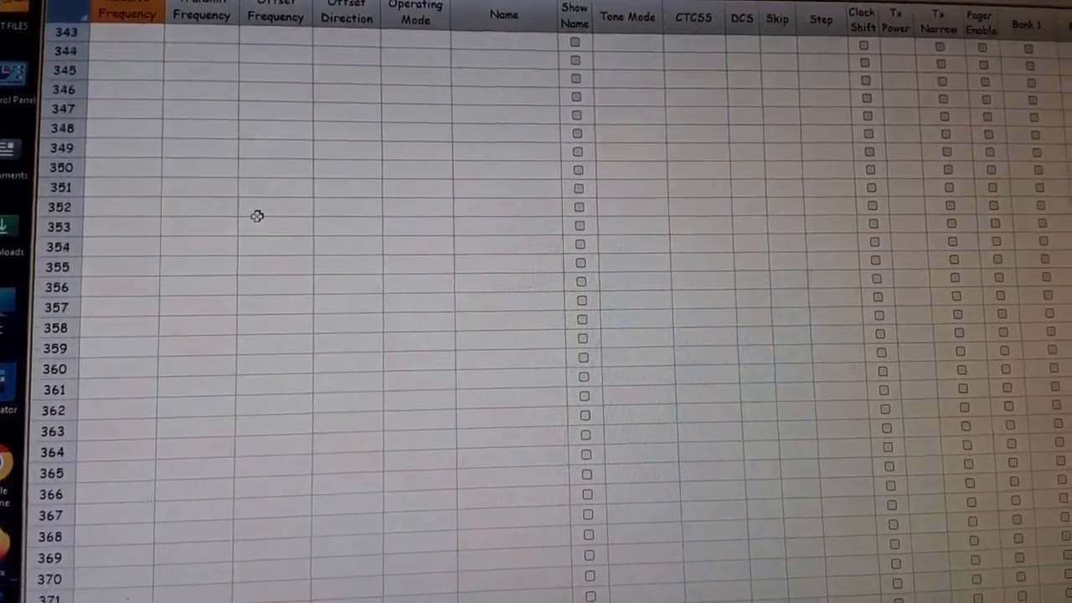
scroll("down", 3)
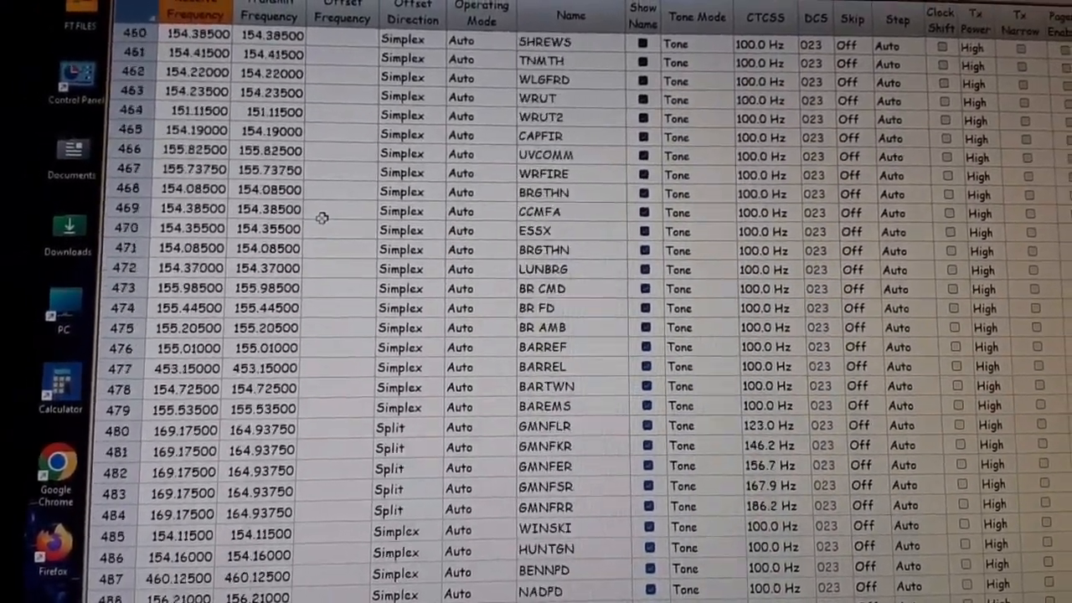
scroll("down", 3)
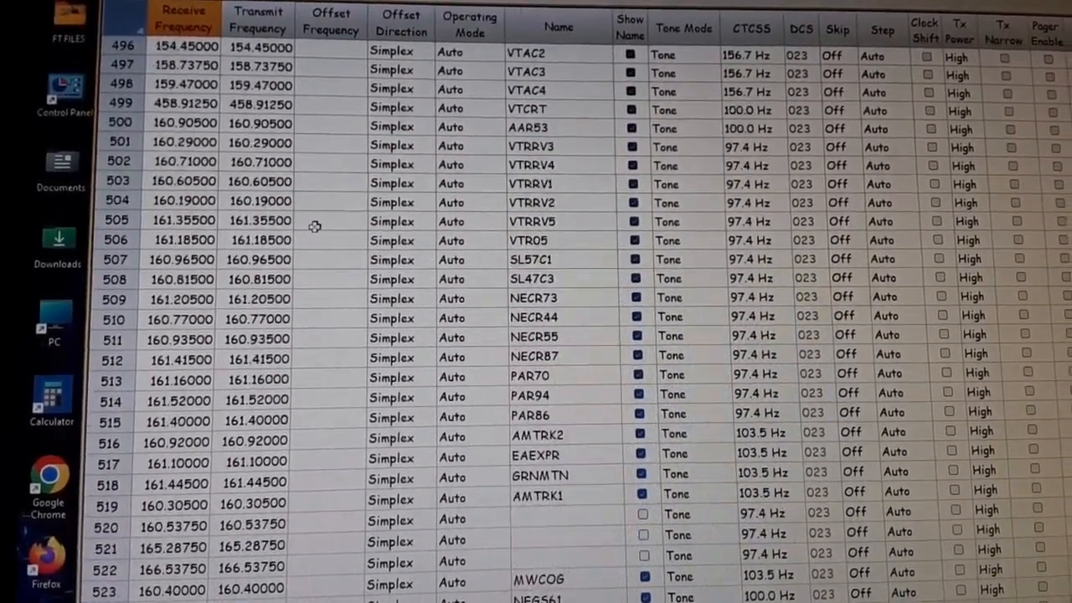
scroll("down", 3)
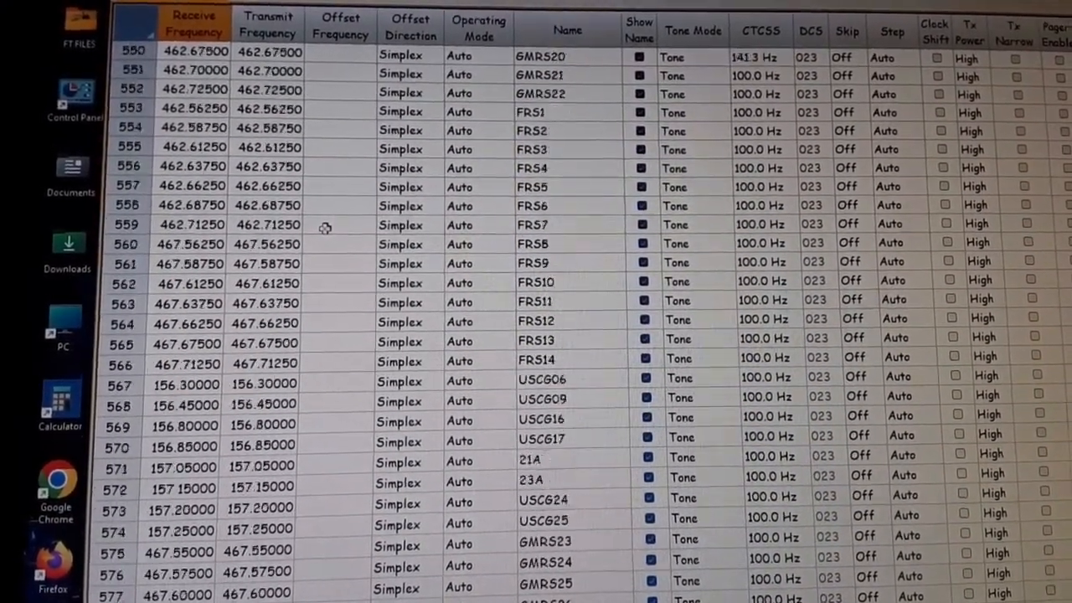
scroll("down", 3)
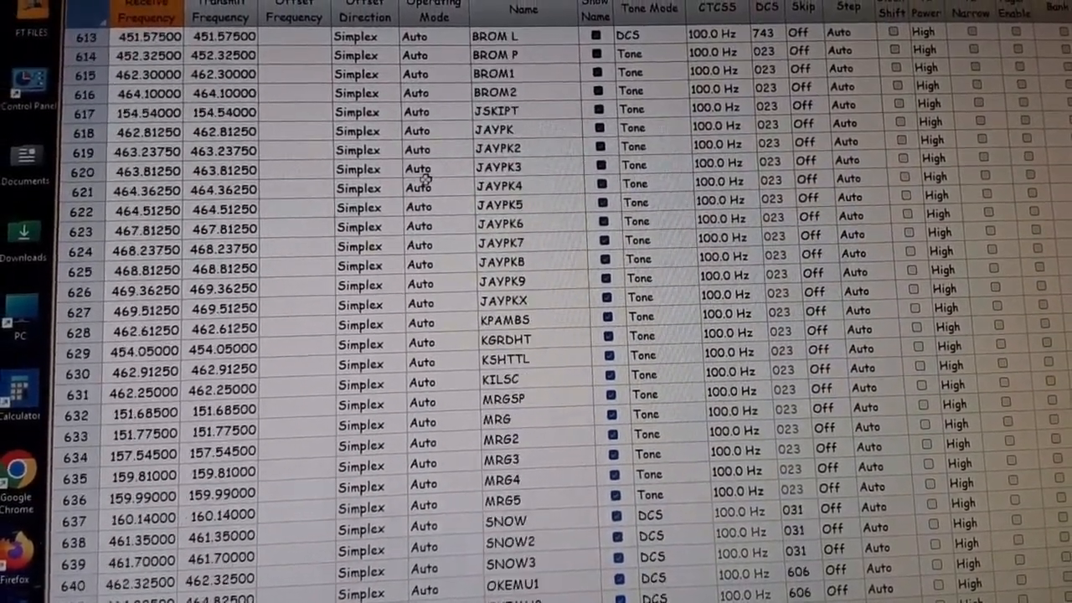
scroll("down", 3)
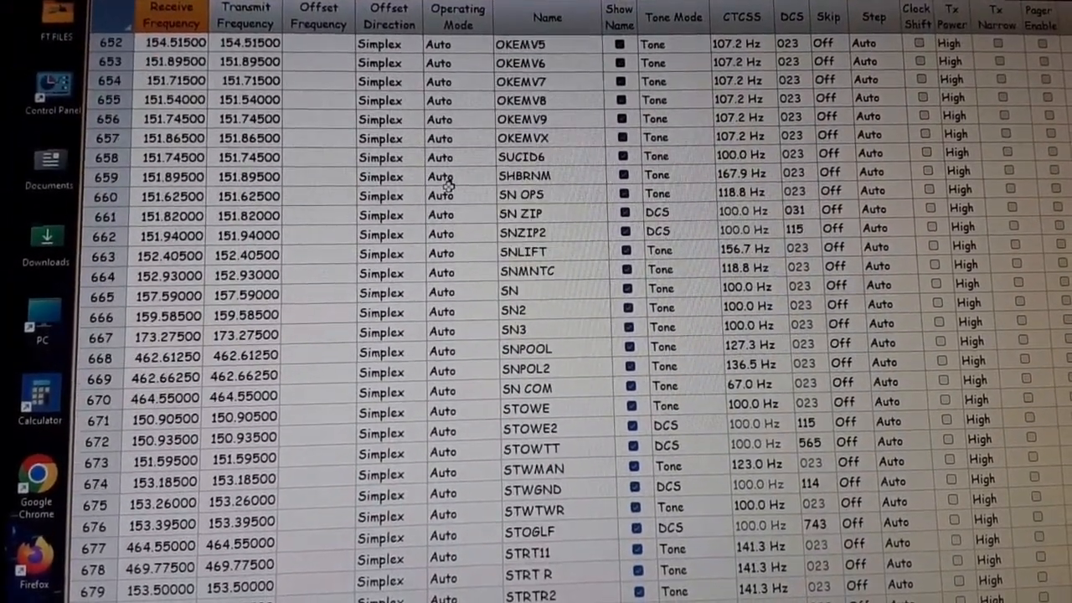
scroll("down", 3)
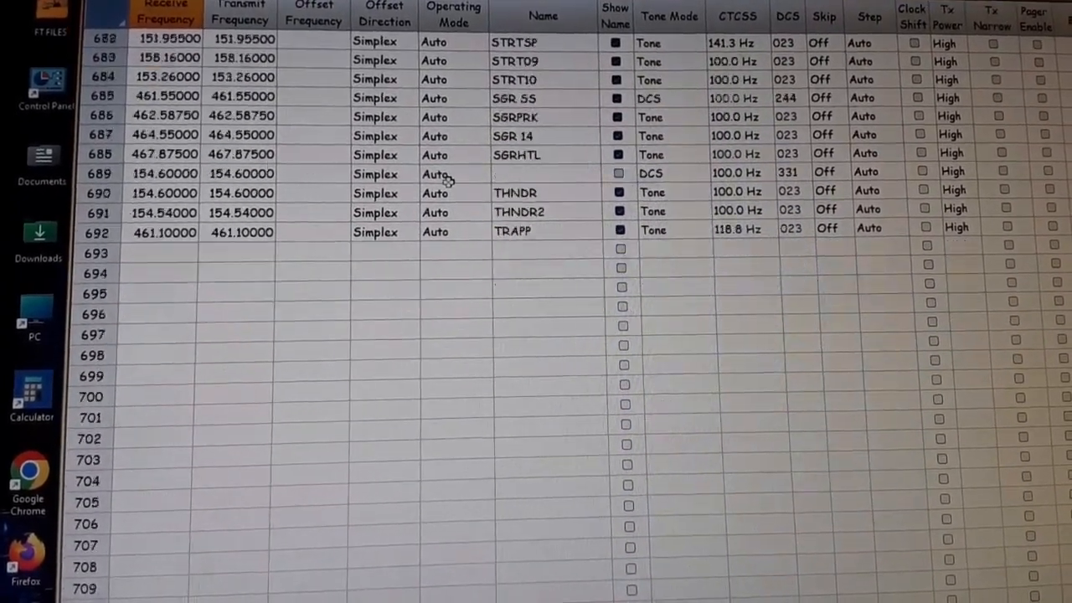
scroll("down", 3)
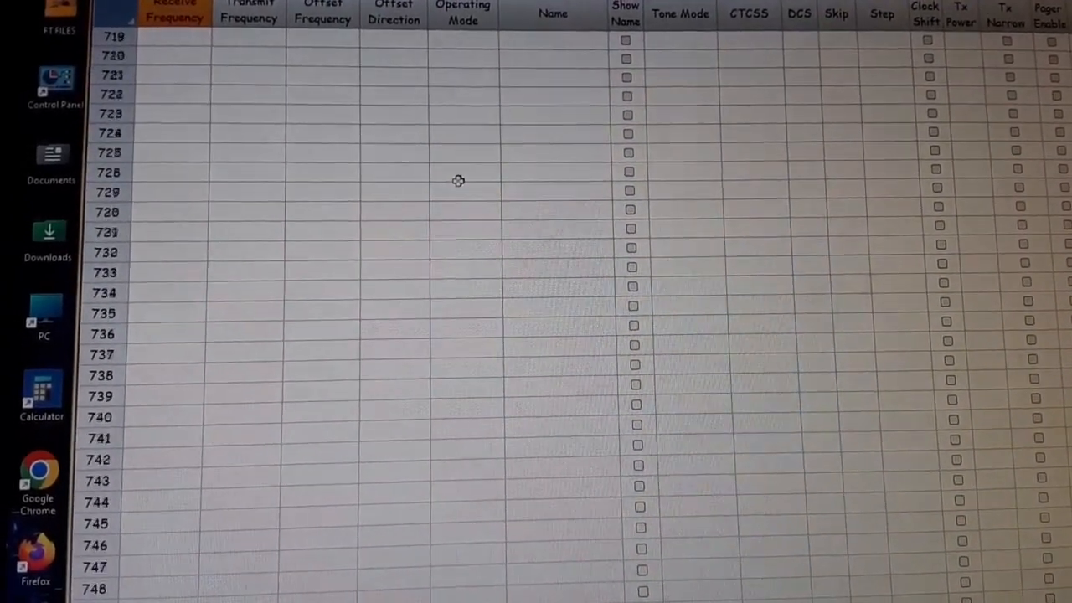
scroll("down", 3)
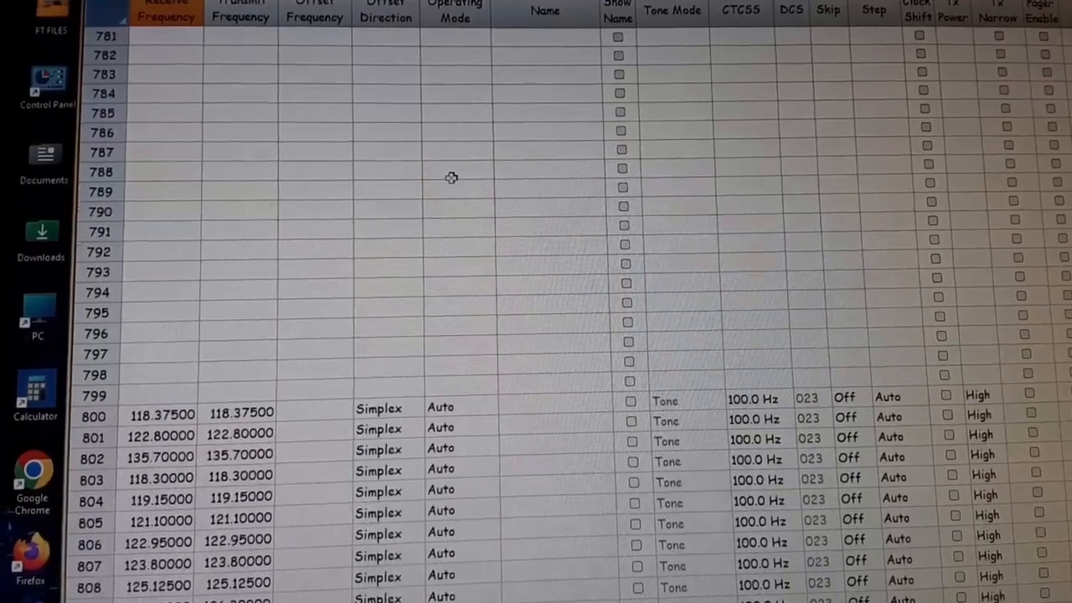
scroll("down", 3)
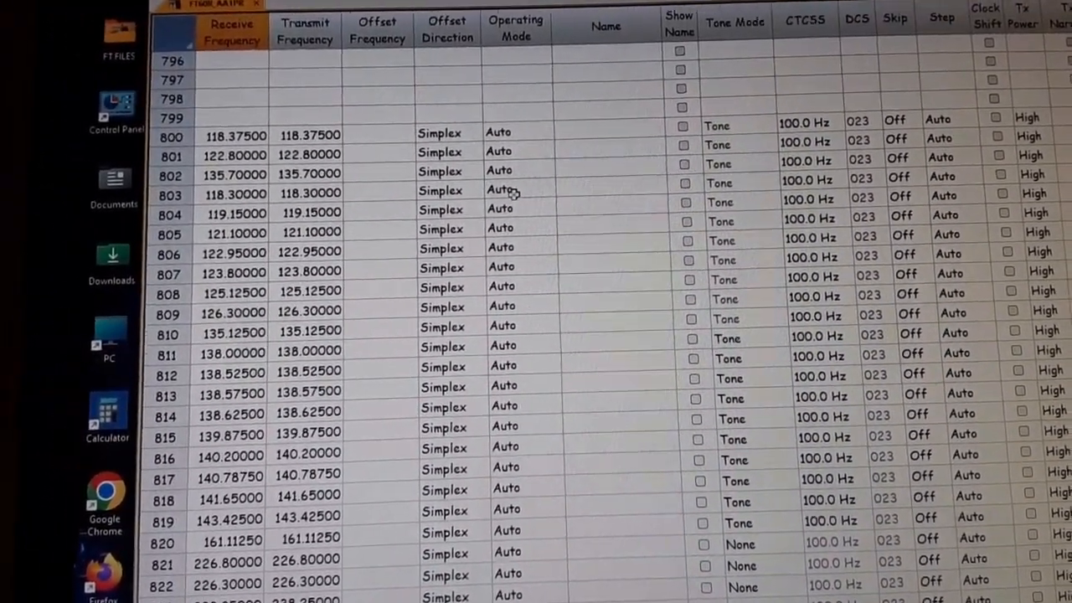
scroll("down", 3)
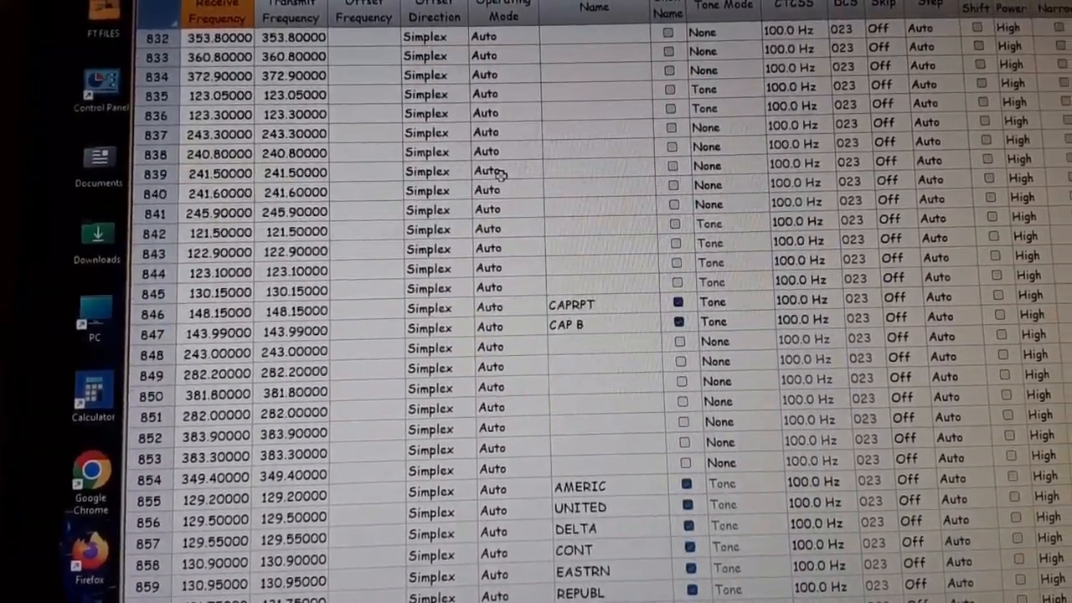
scroll("down", 3)
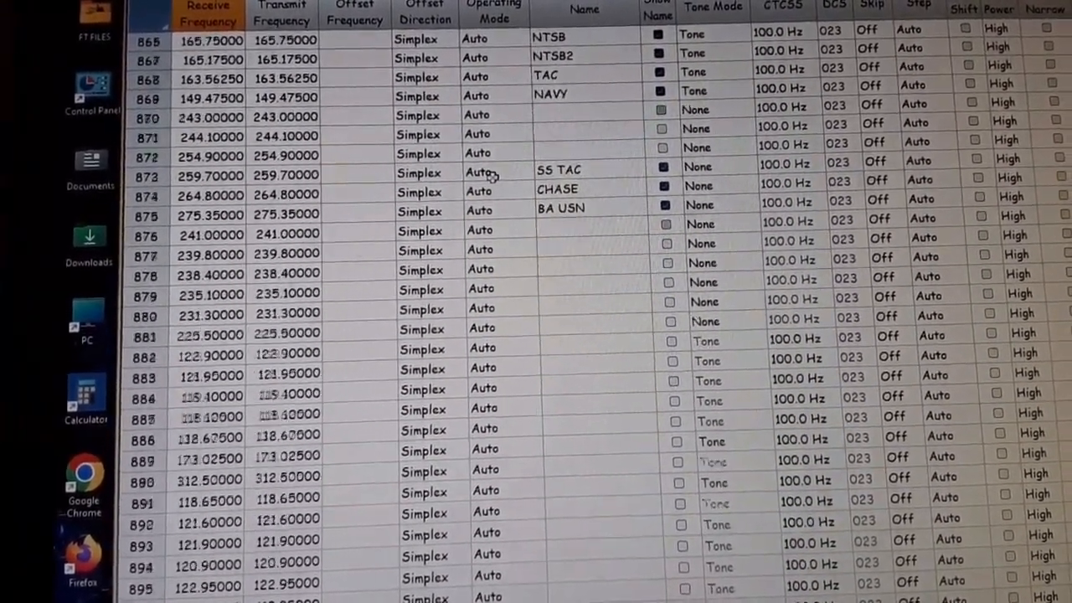
scroll("down", 3)
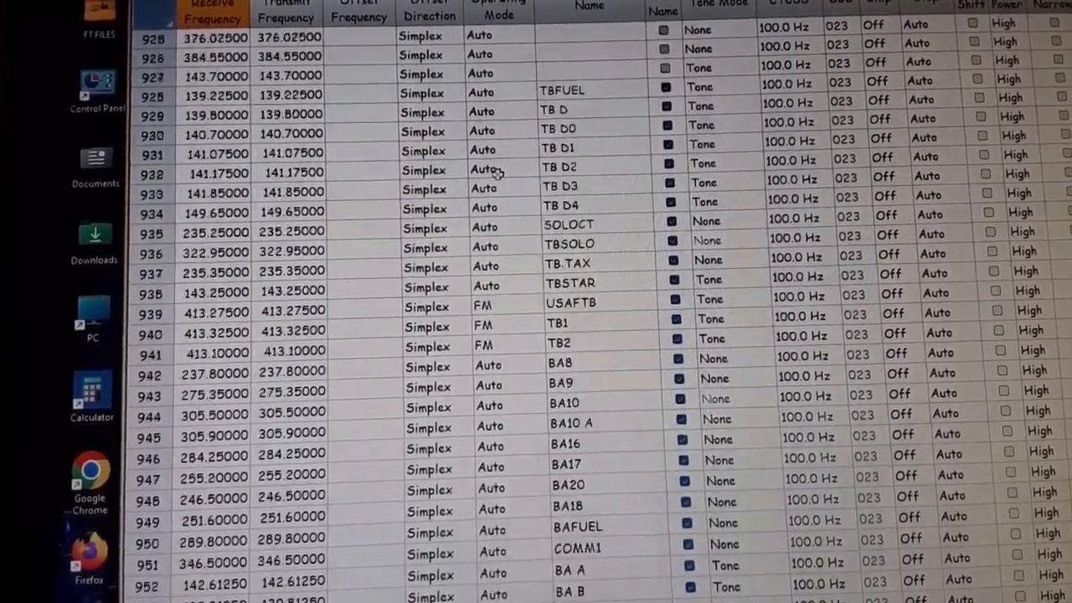
scroll("down", 3)
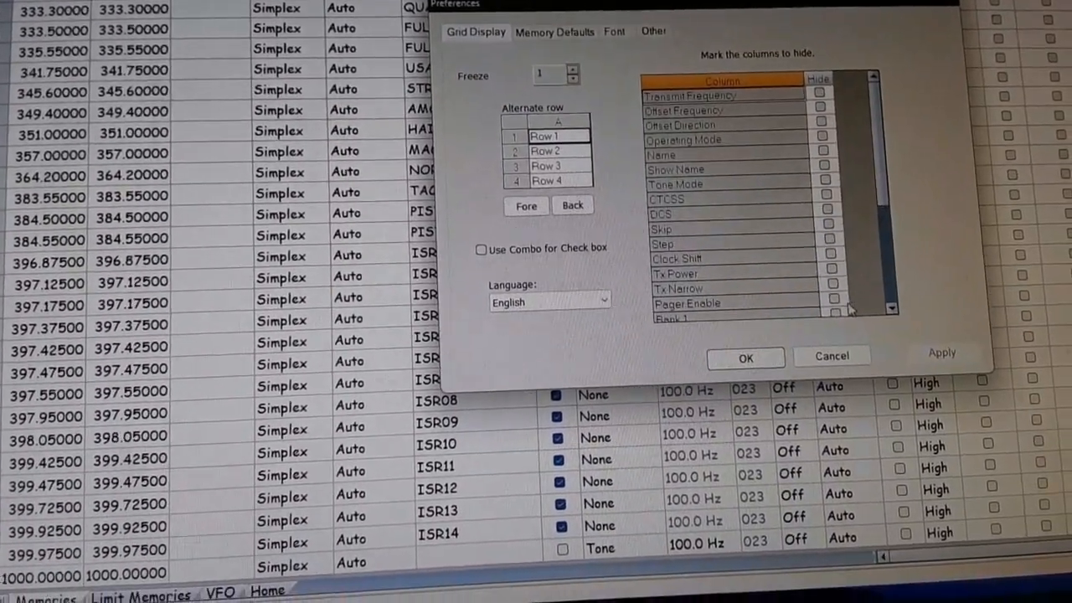
Step: Scroll the column-hiding list down to the Bank columns
scroll("down", 3)
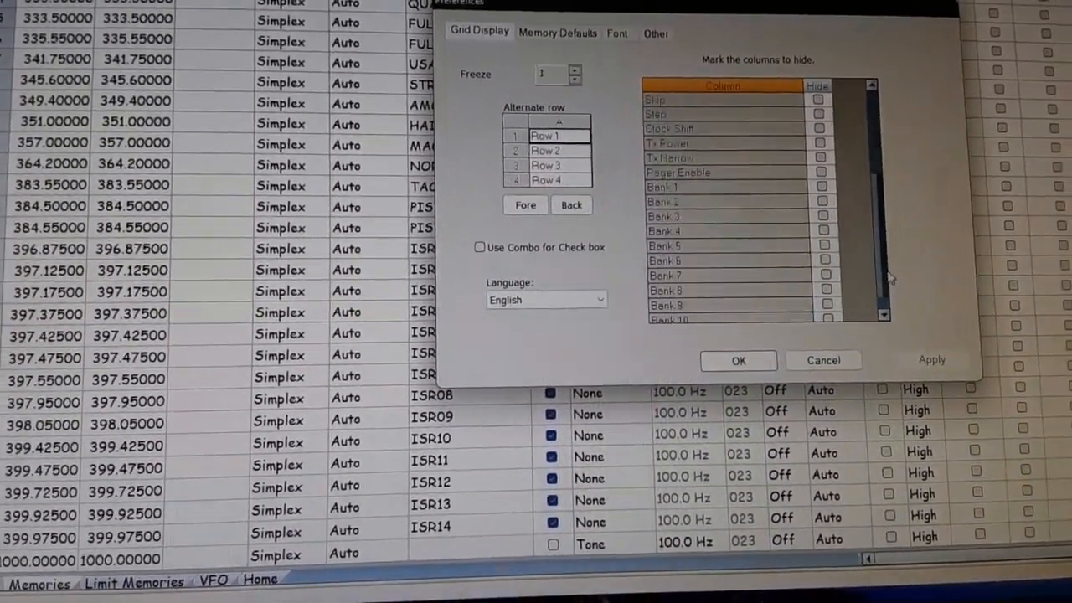